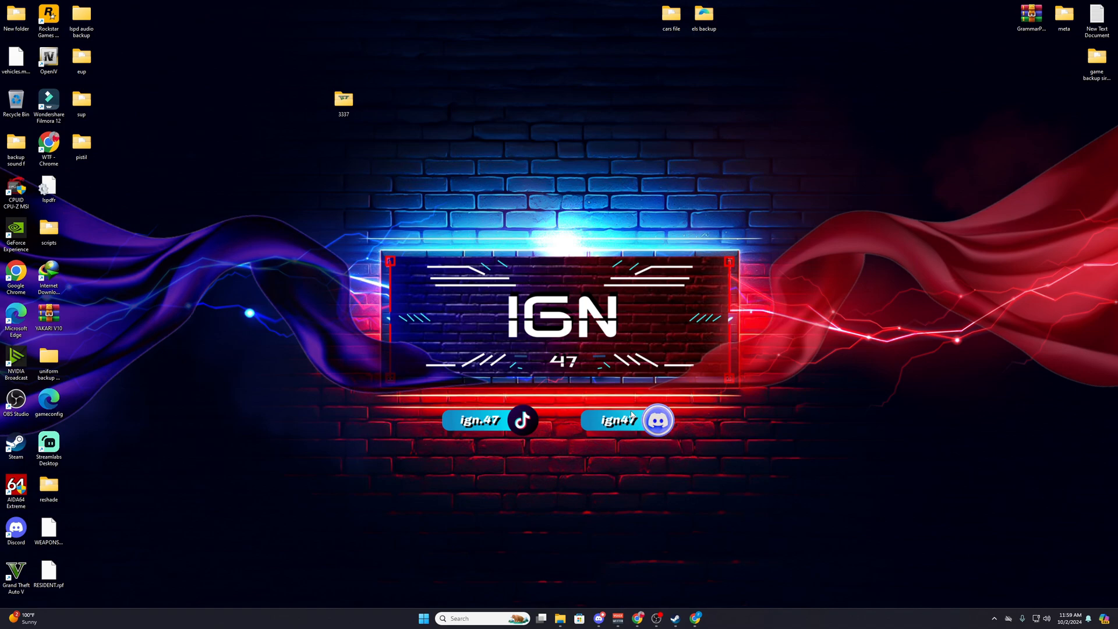
mouse_move(559, 389)
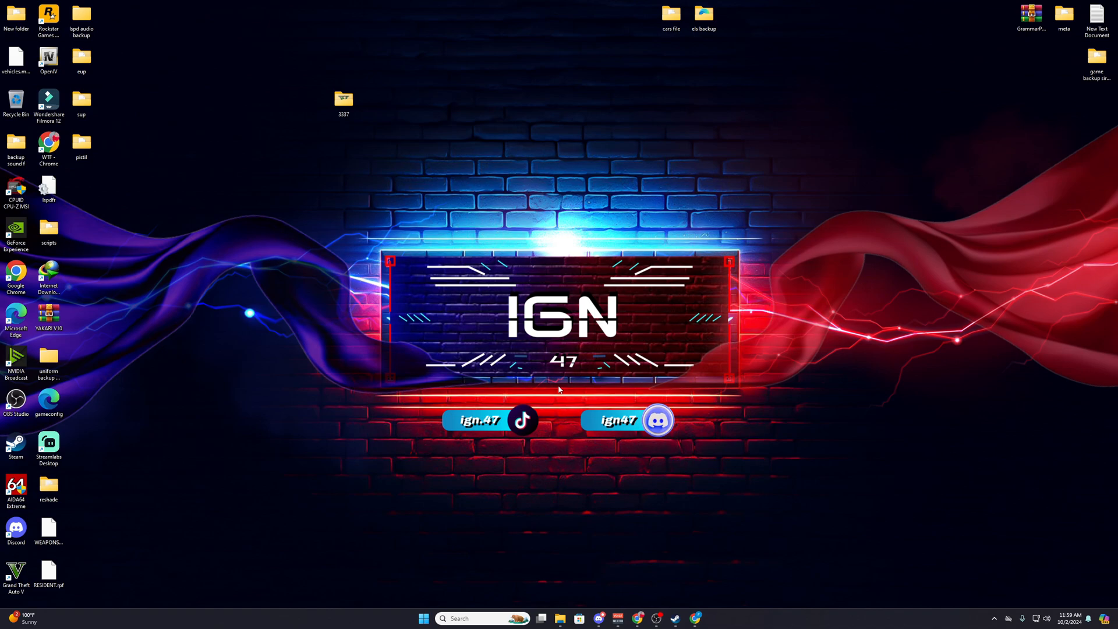
mouse_move(364, 260)
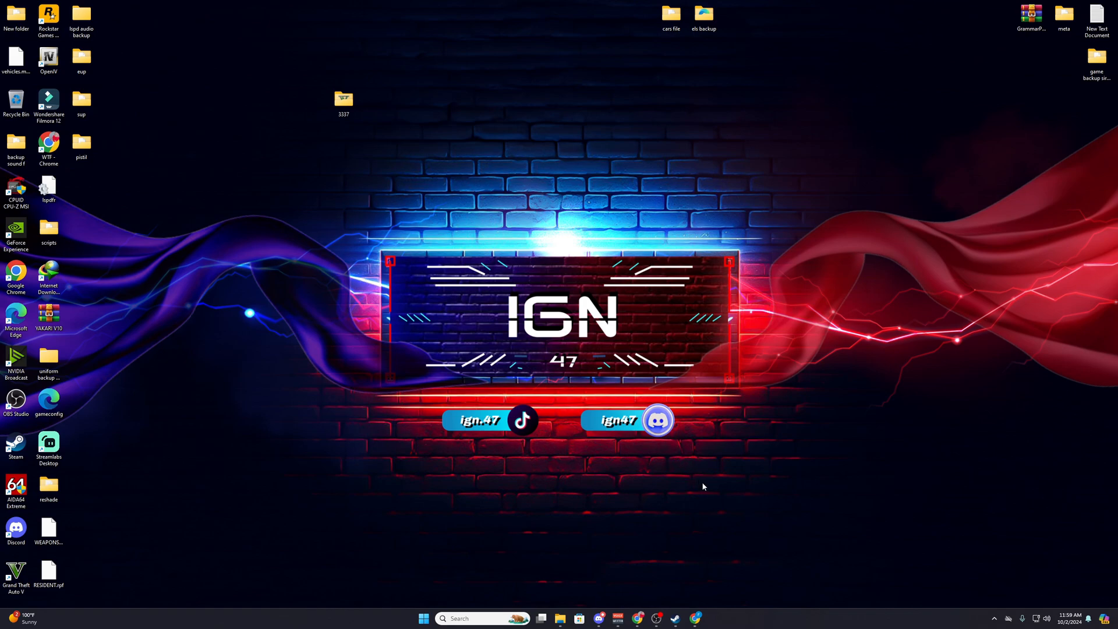
mouse_move(529, 278)
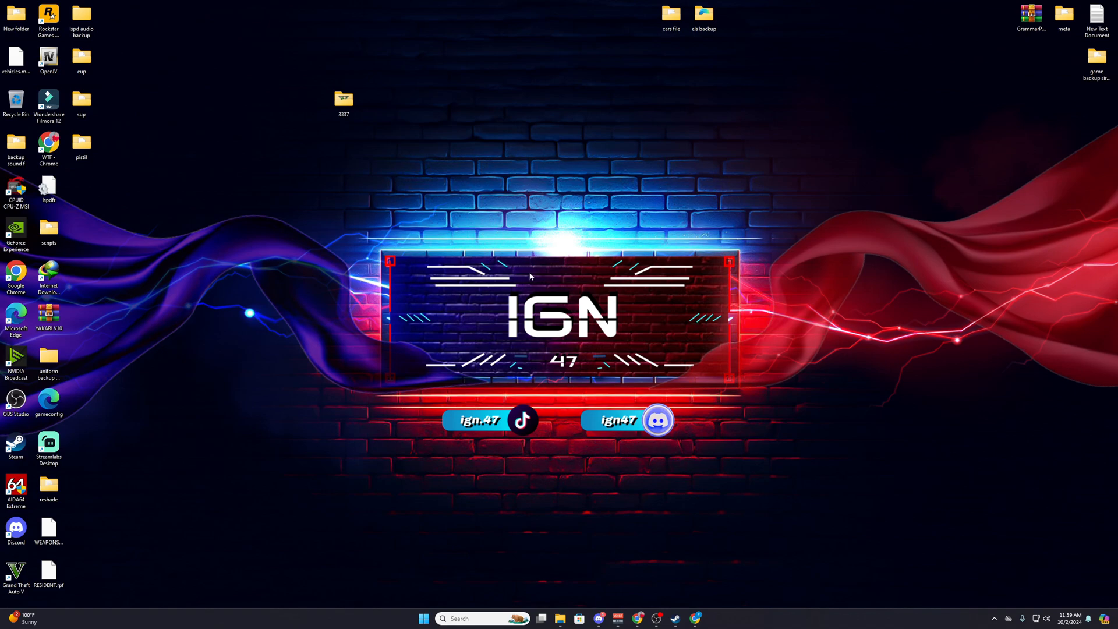
mouse_move(382, 186)
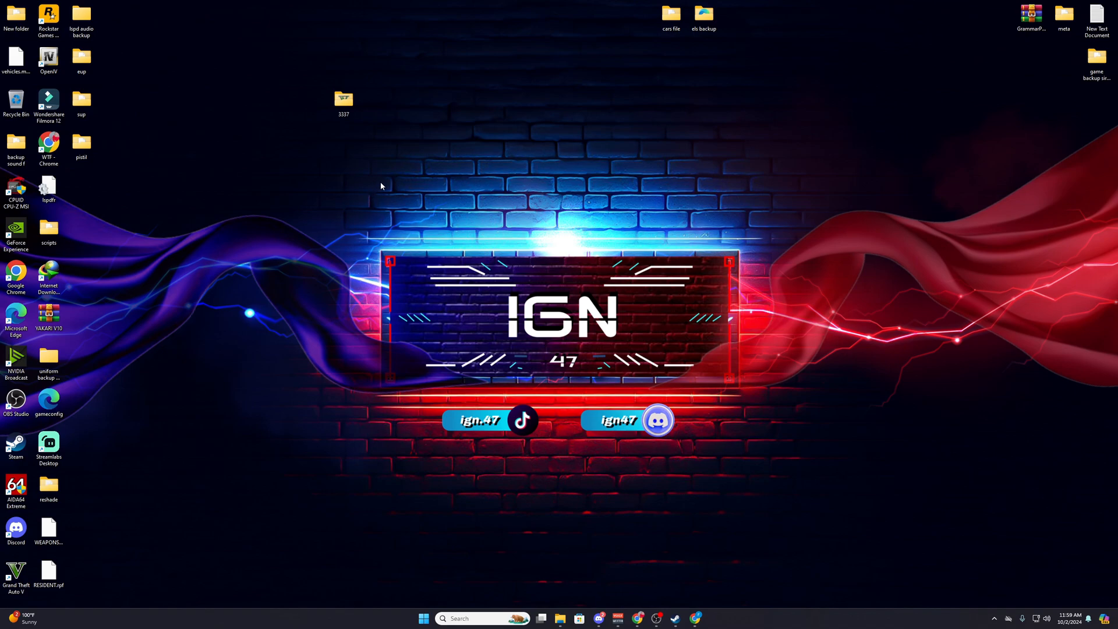
mouse_move(297, 133)
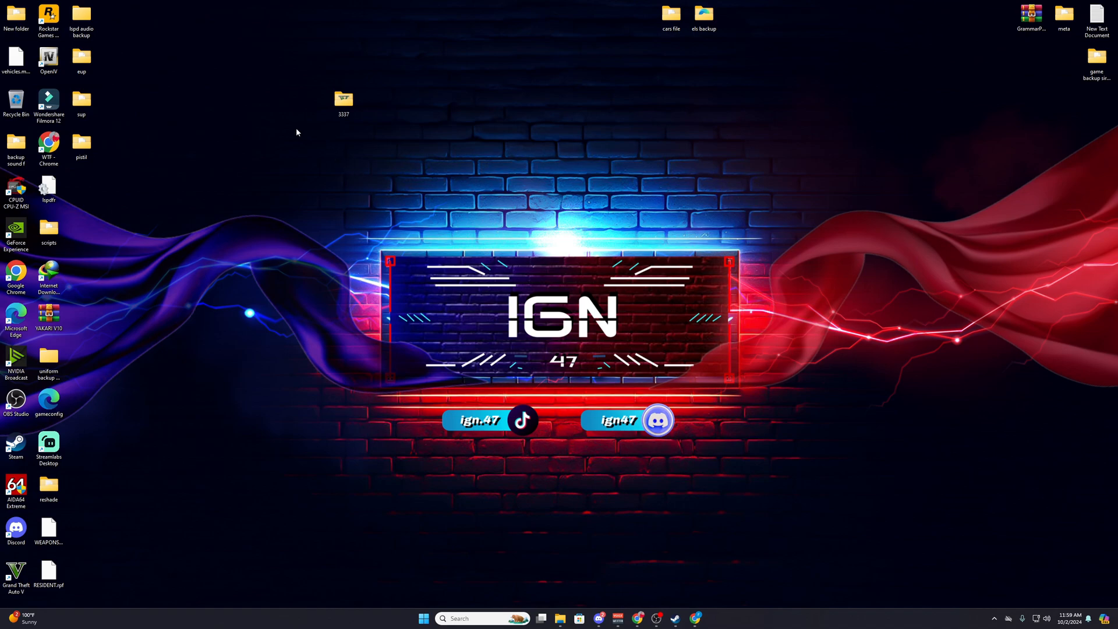
mouse_move(632, 605)
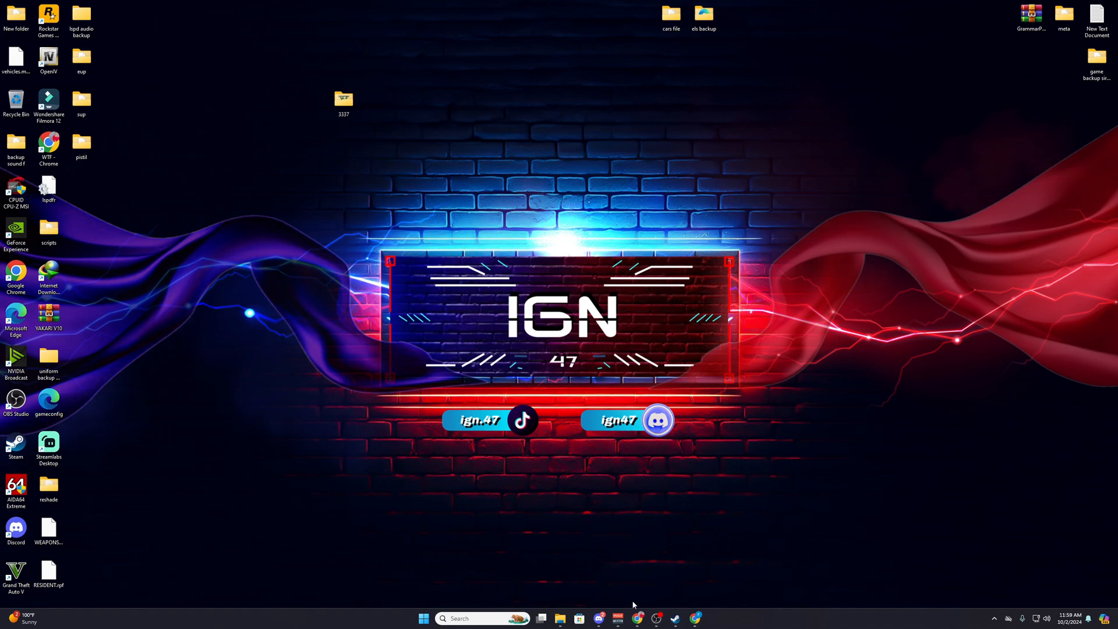
- Open the 3337 backup folder from the desktop and reposition its window
click(343, 100)
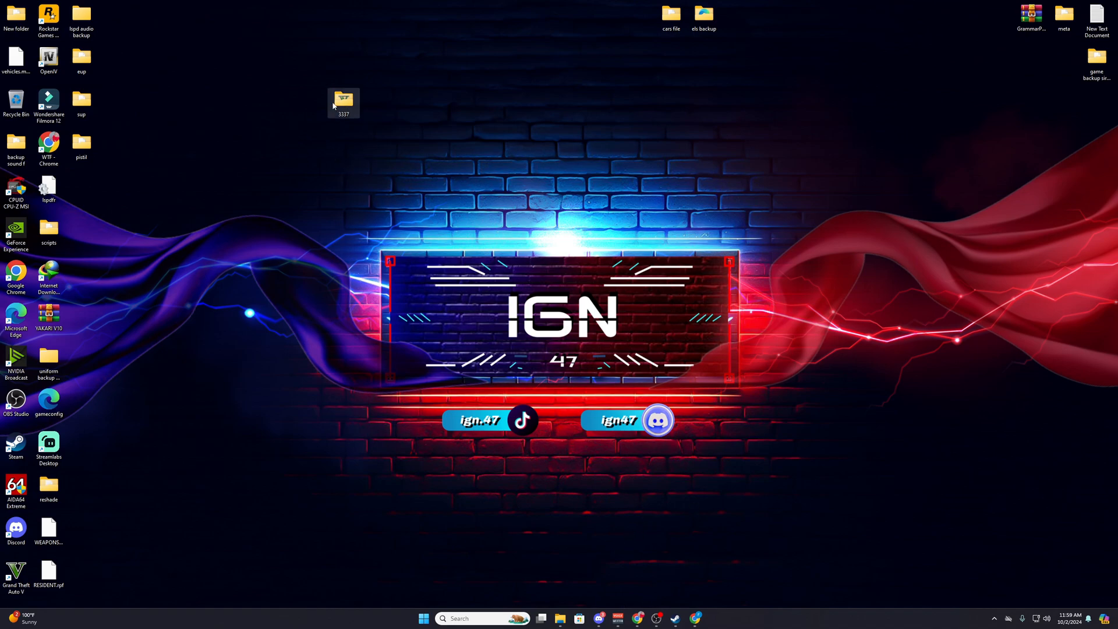
double_click(344, 98)
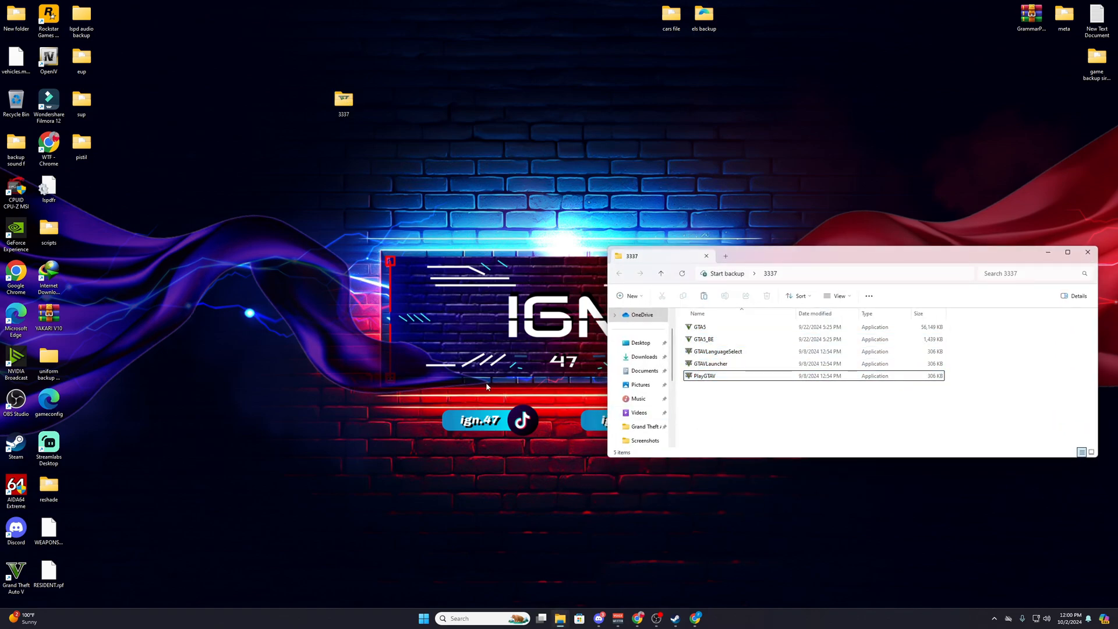
mouse_move(643, 357)
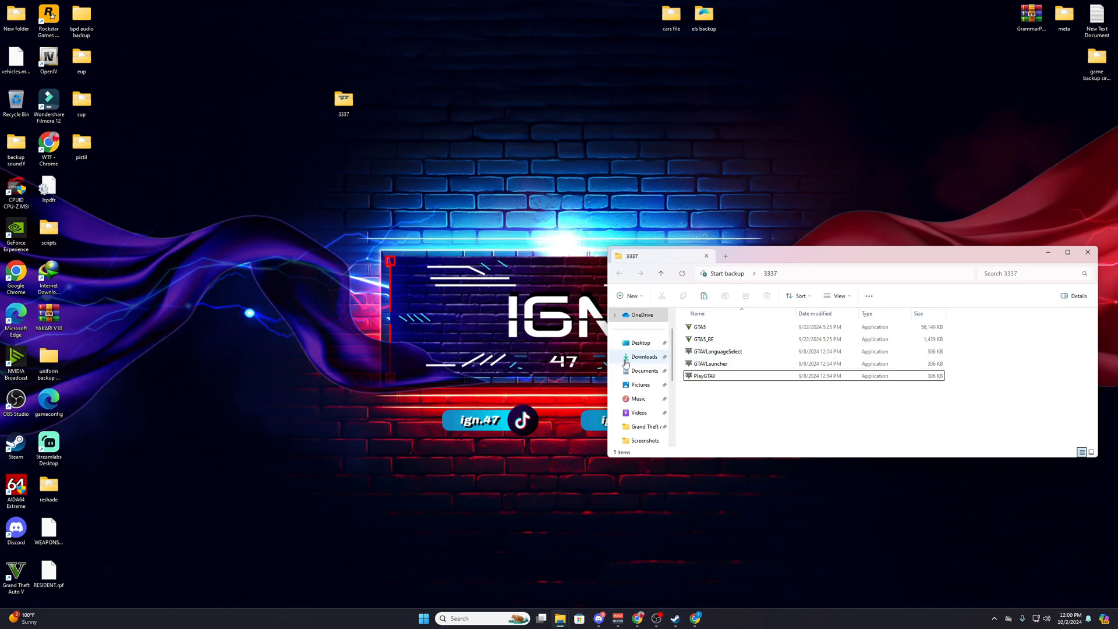
mouse_move(747, 408)
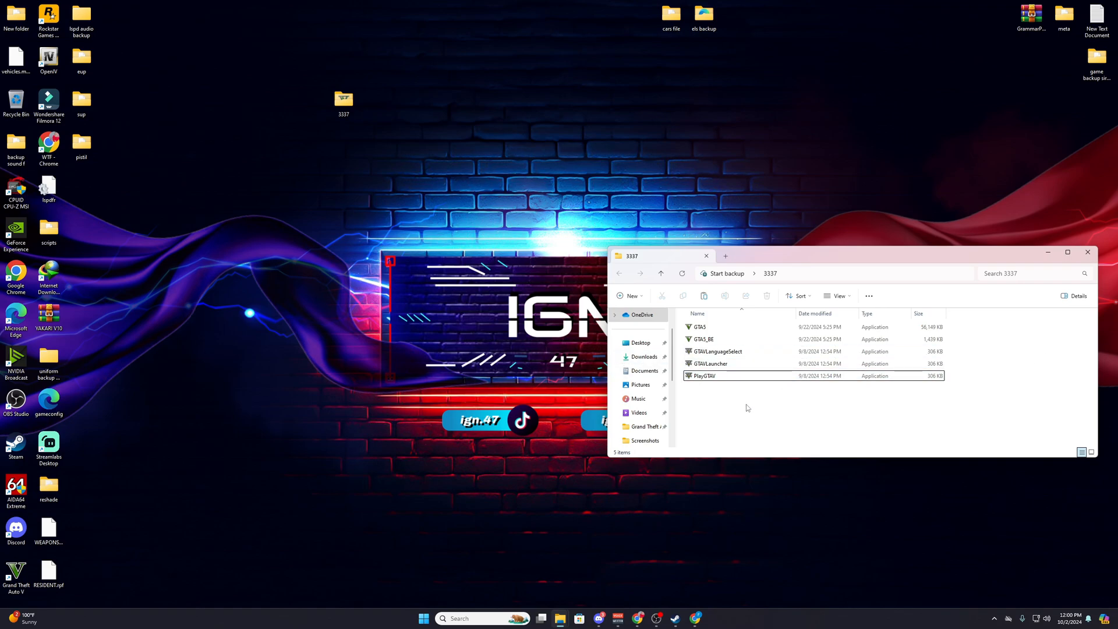
drag(723, 339, 723, 392)
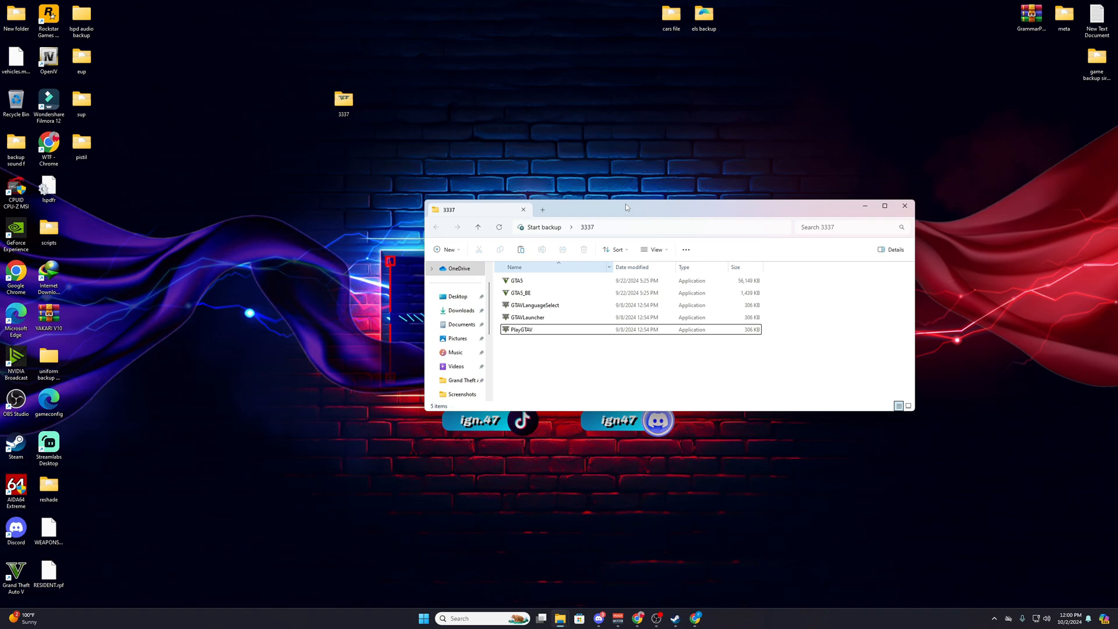
mouse_move(501, 265)
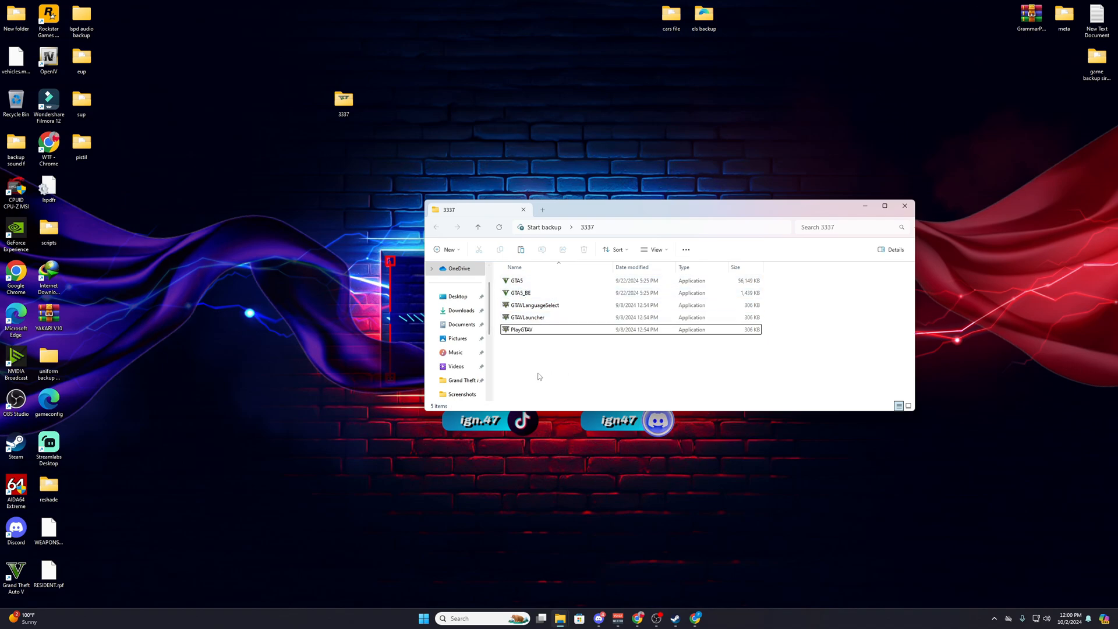
mouse_move(579, 386)
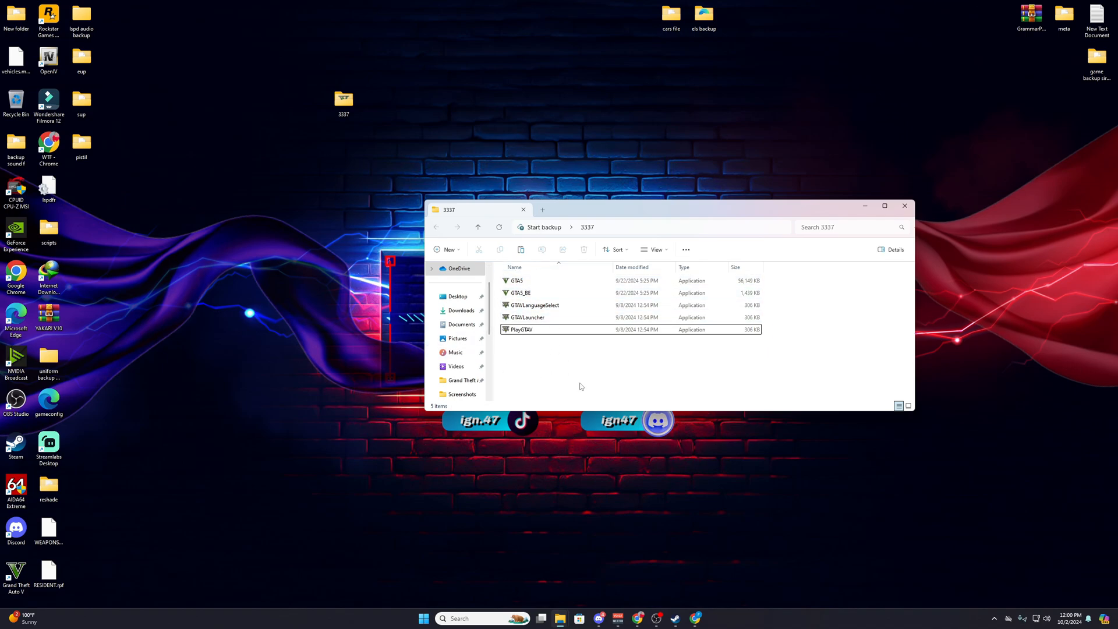
mouse_move(33, 370)
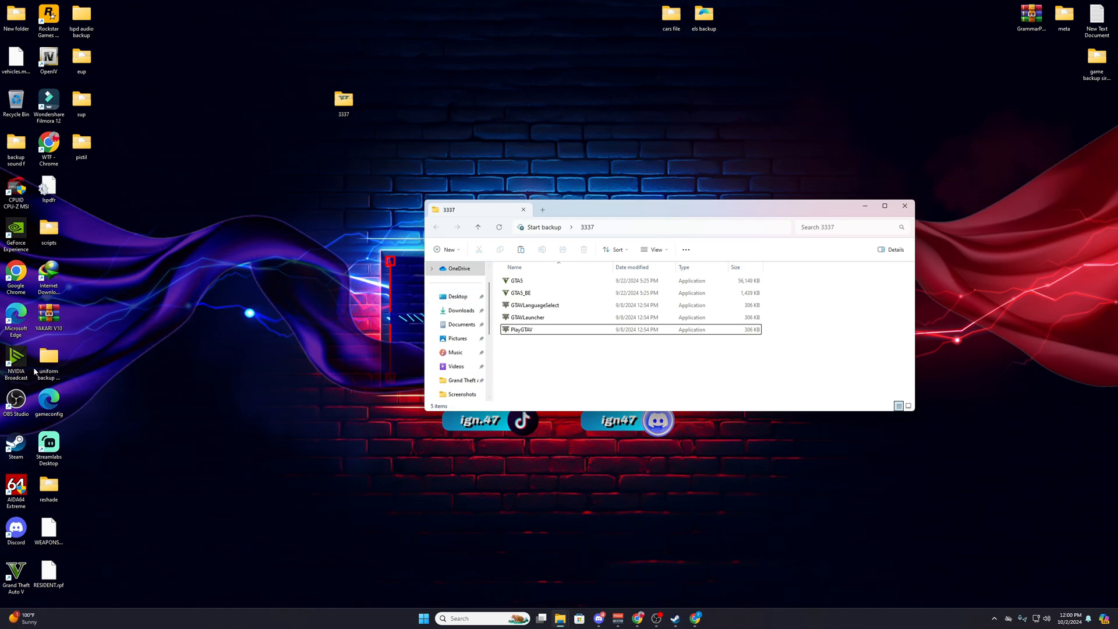
mouse_move(250, 175)
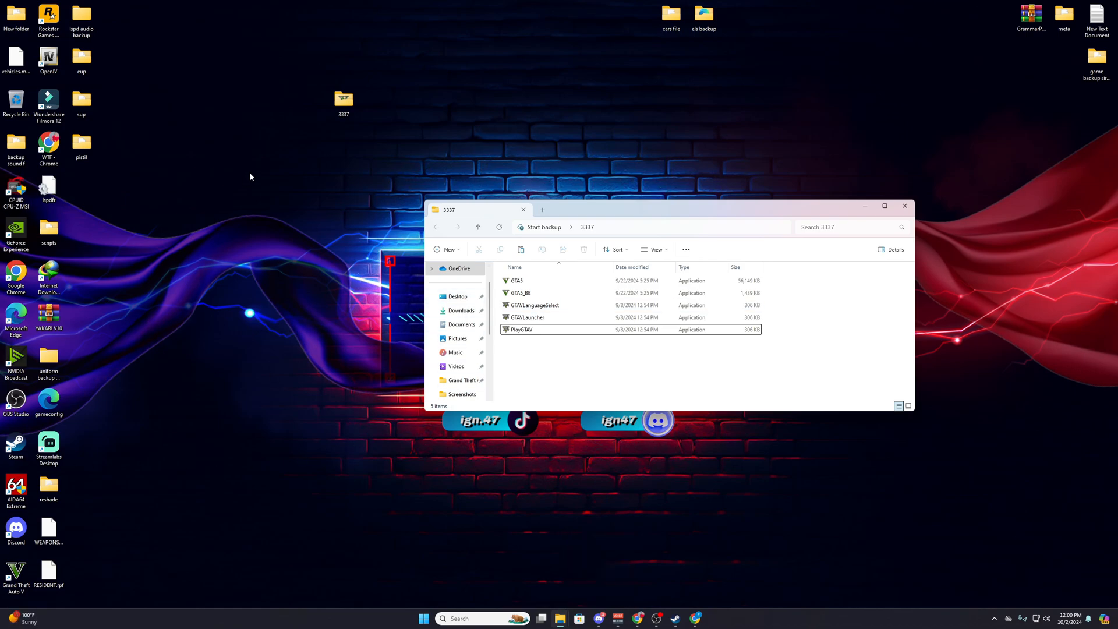
mouse_move(544, 250)
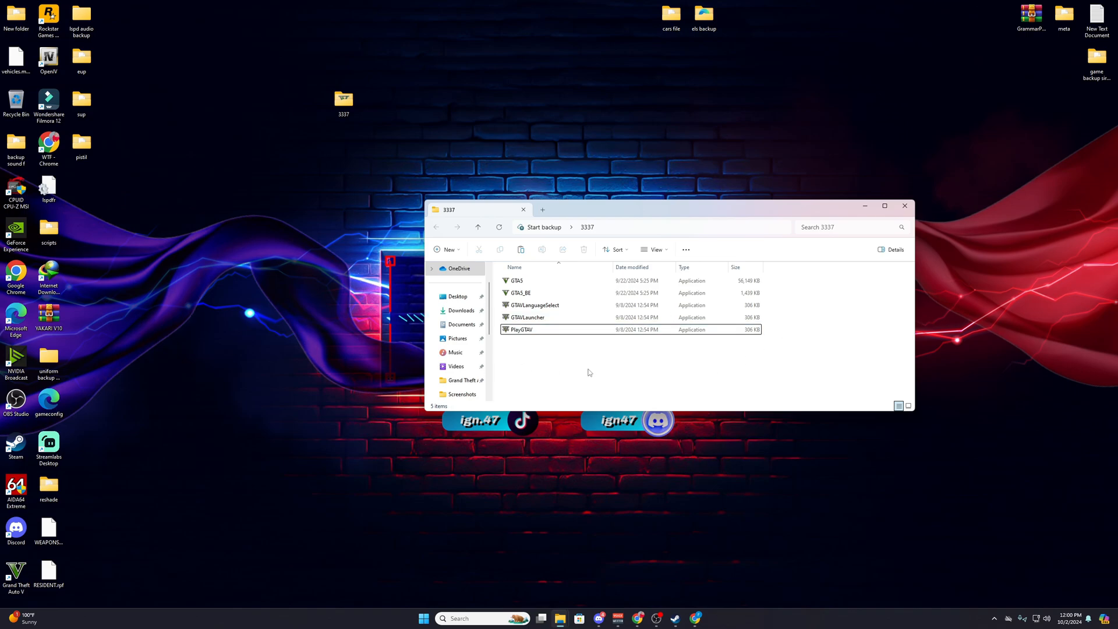
mouse_move(561, 370)
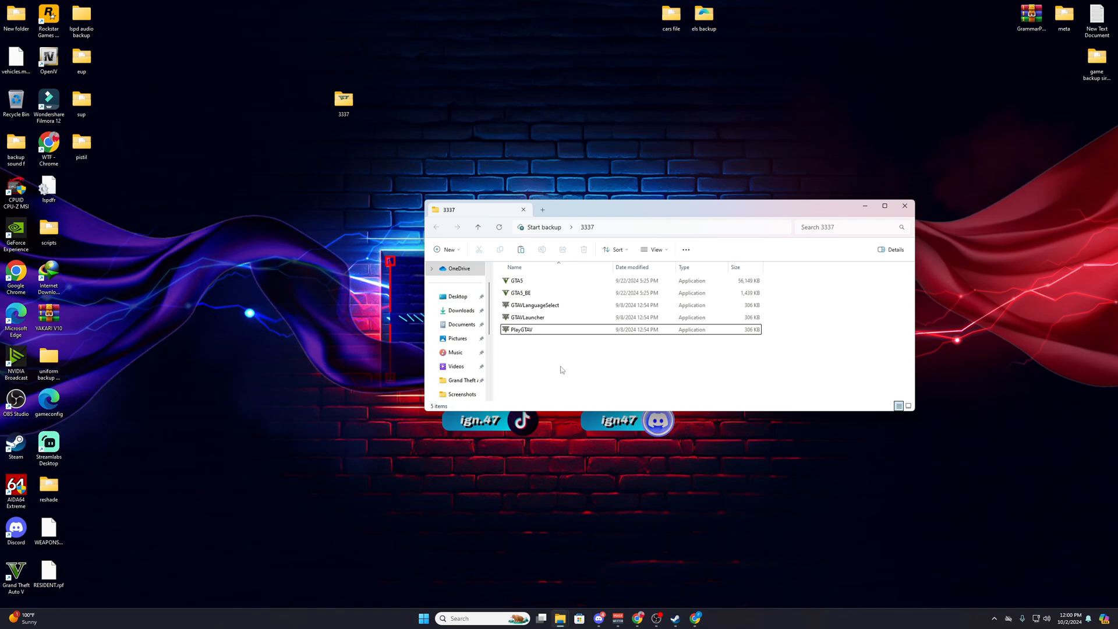
mouse_move(544, 367)
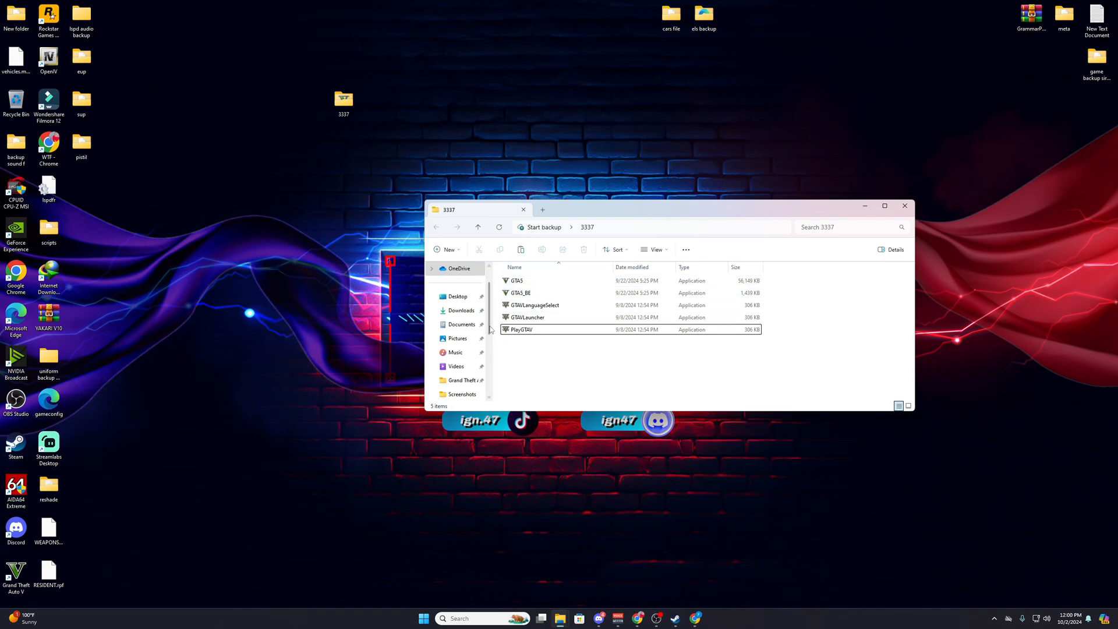
mouse_move(292, 212)
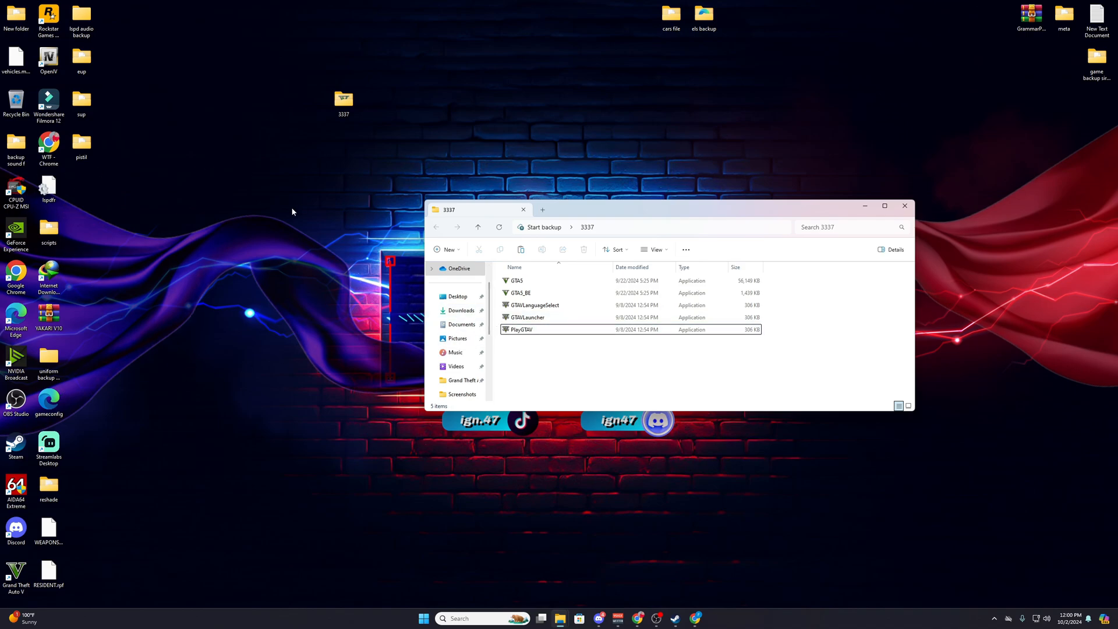
mouse_move(566, 566)
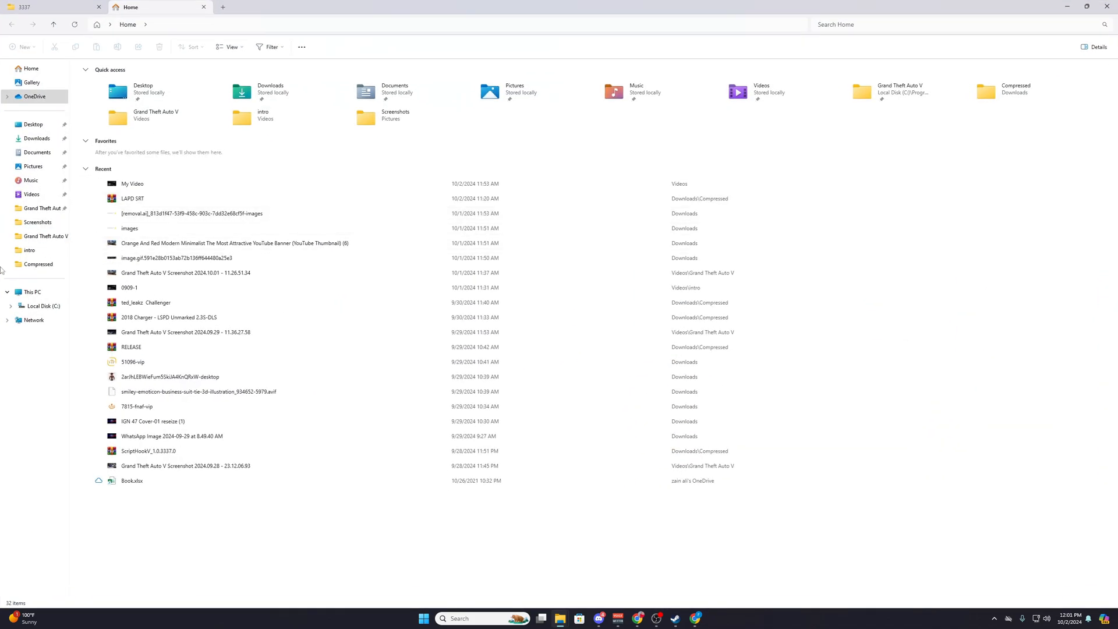
- Browse from This PC through Local Disk (C:), Program Files (x86), Steam into steamapps
click(32, 291)
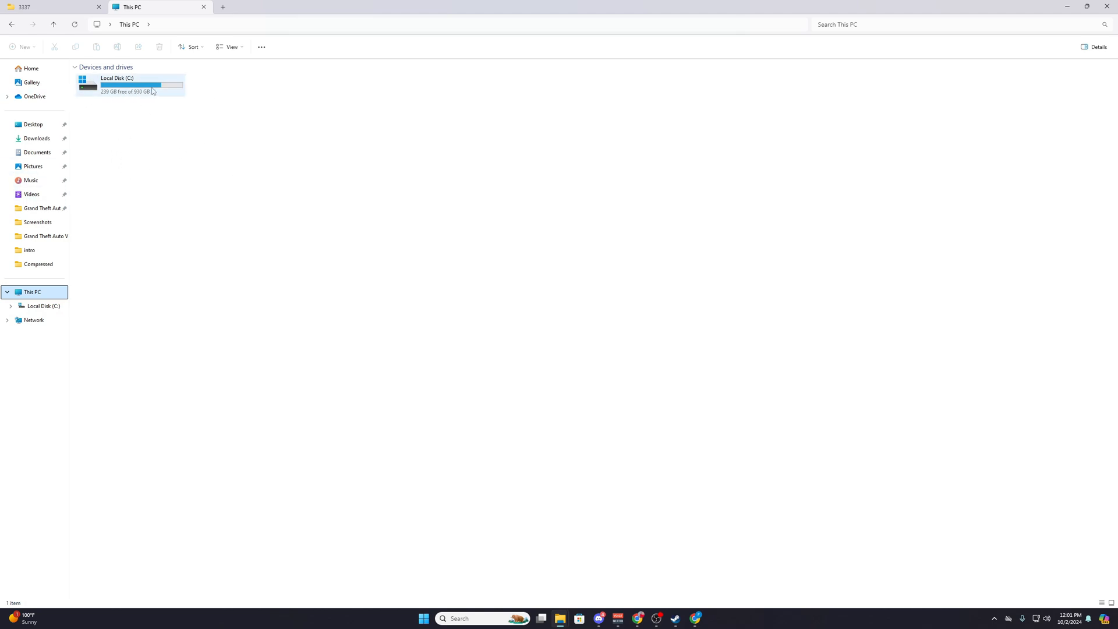
double_click(117, 86)
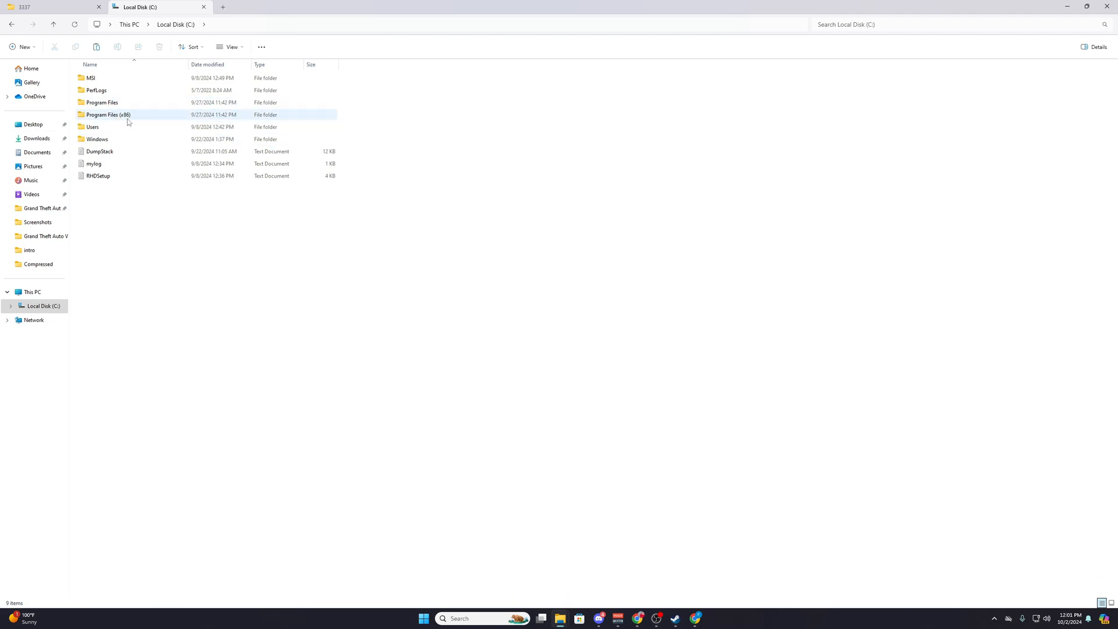
double_click(107, 115)
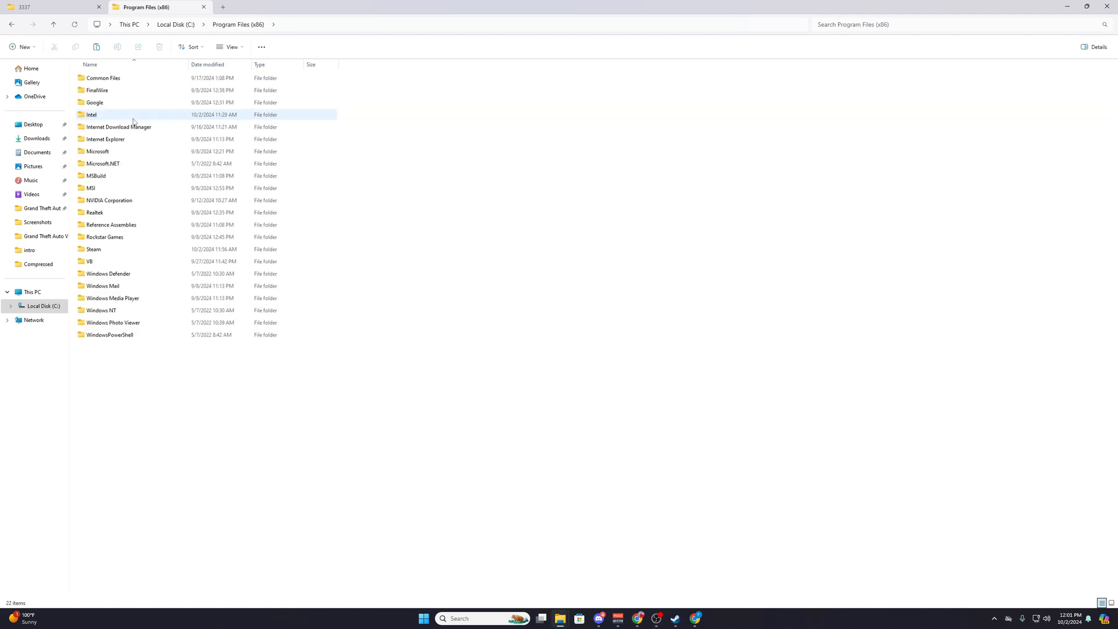
click(90, 261)
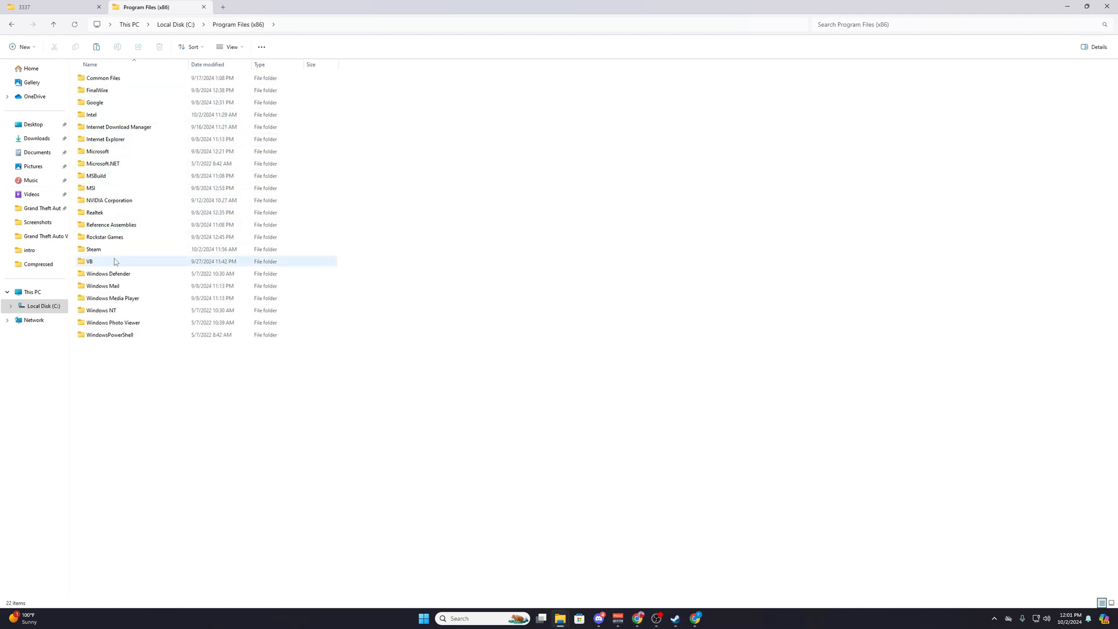
double_click(93, 249)
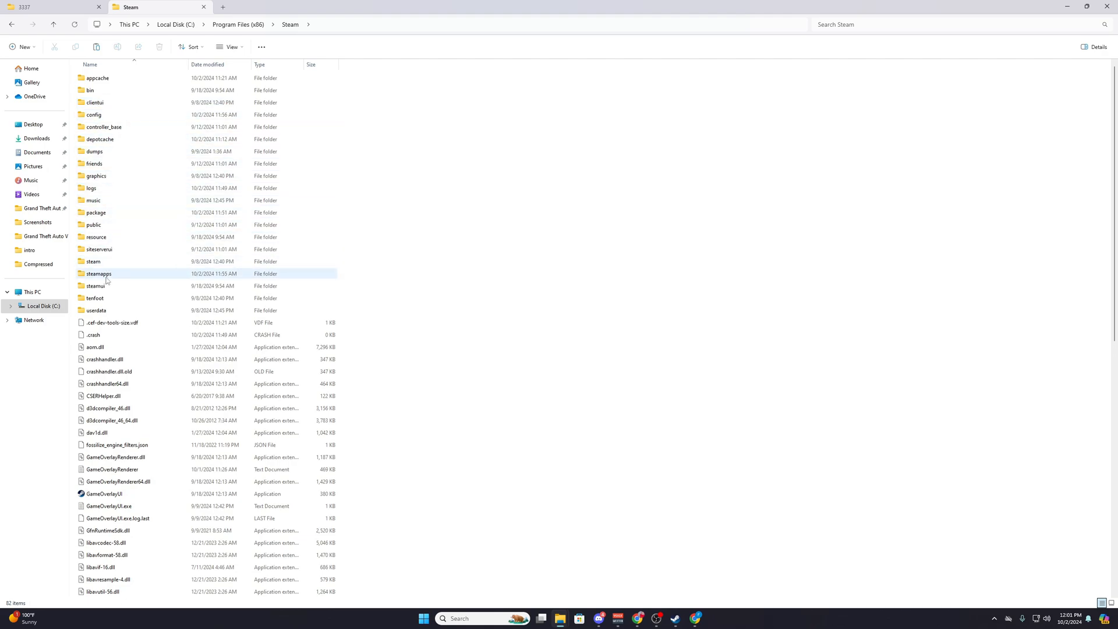
double_click(99, 272)
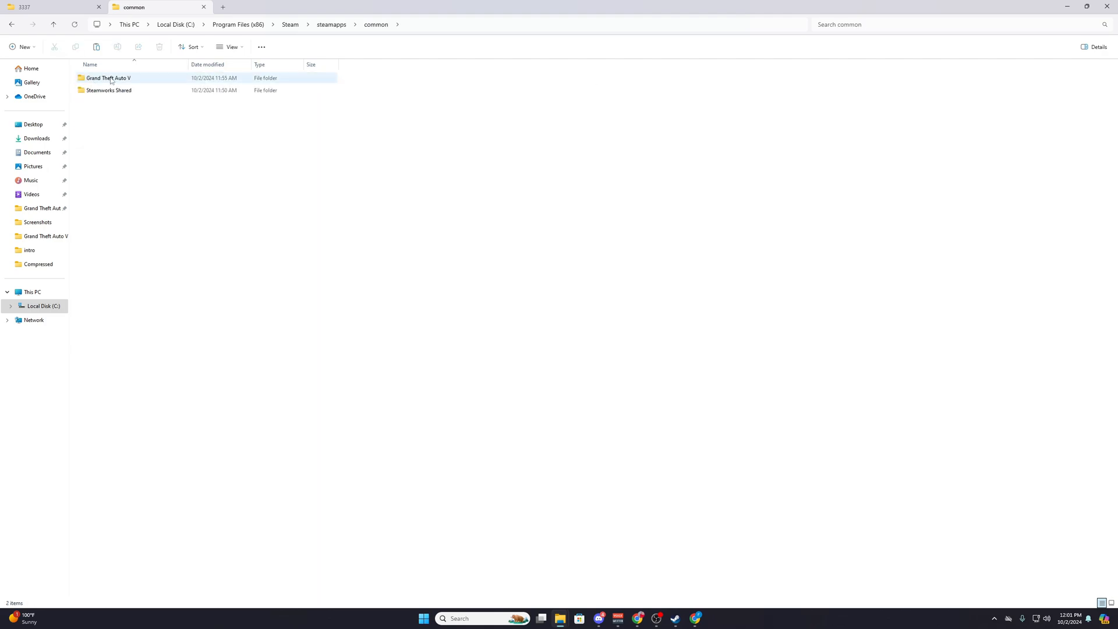
- Drag the five backup executables into Grand Theft Auto V, replacing the existing files
double_click(107, 78)
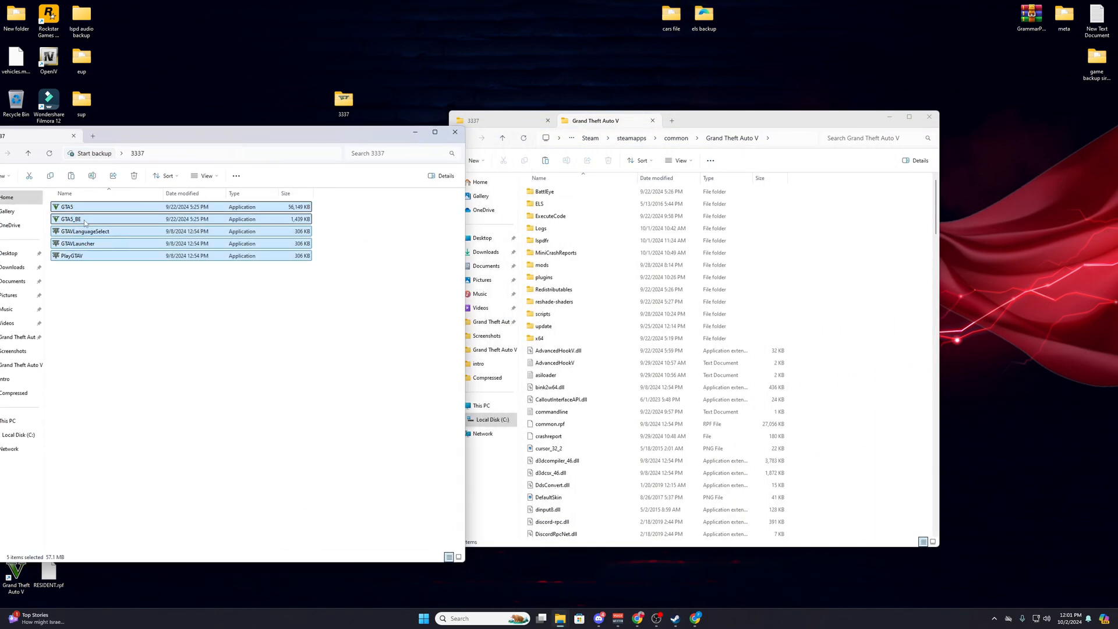
drag(85, 219, 894, 360)
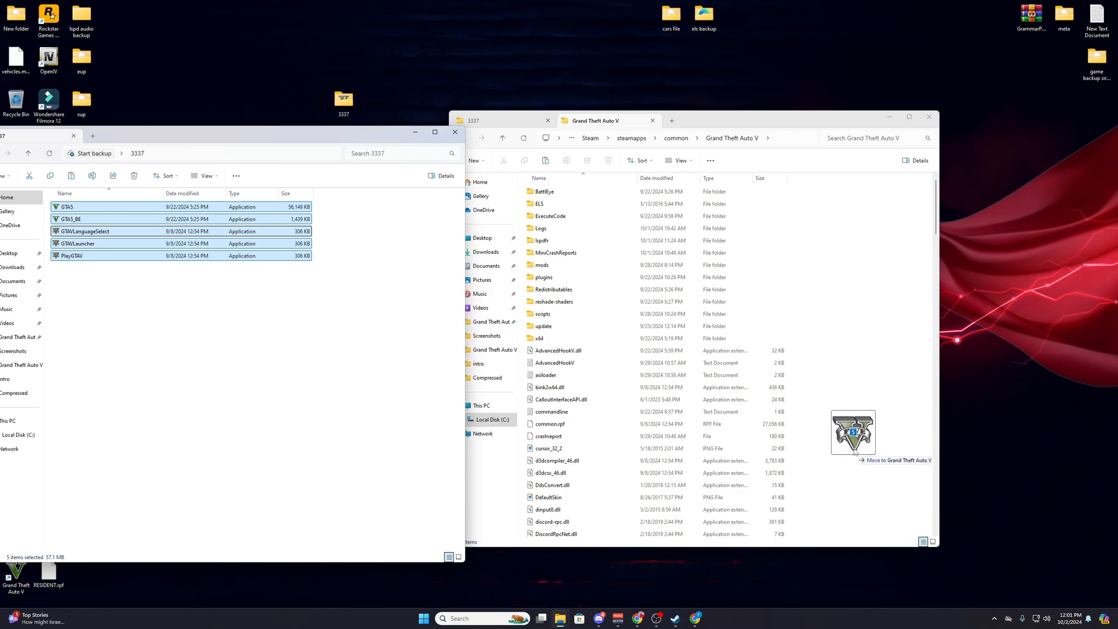
drag(852, 431, 729, 353)
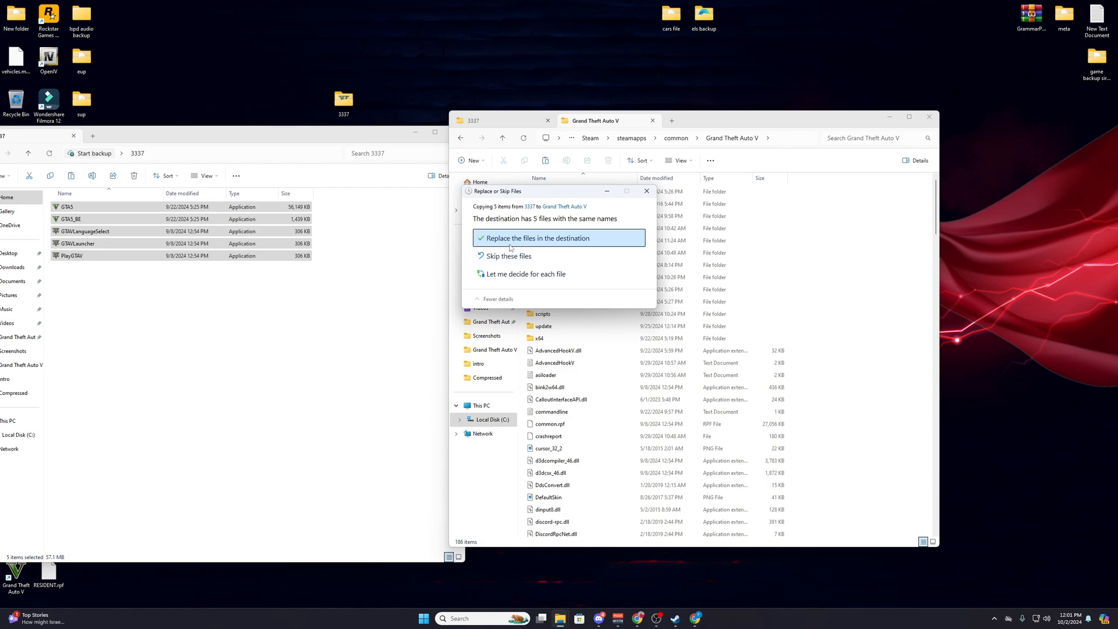
mouse_move(460, 242)
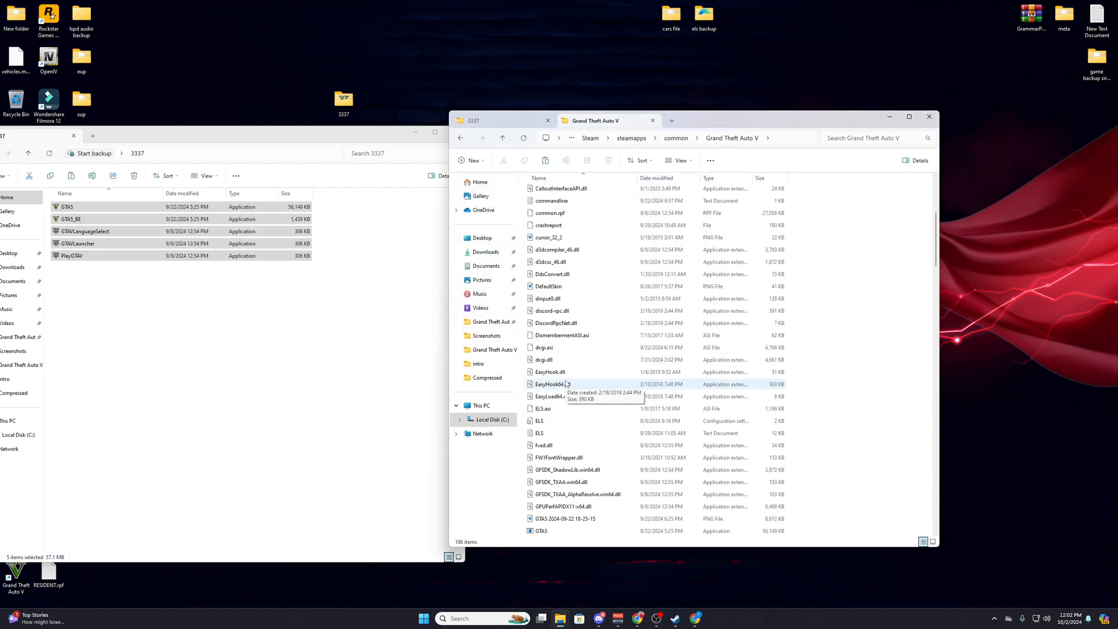
- Scroll the Grand Theft Auto V folder to check the replaced files and deselect them
scroll(down, 3)
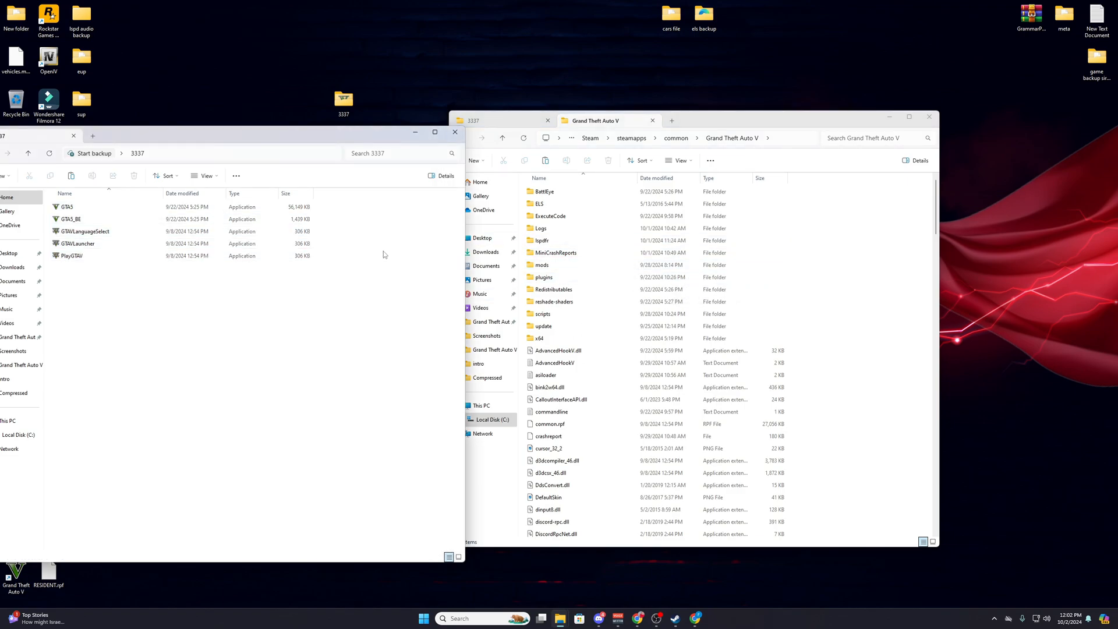
click(543, 313)
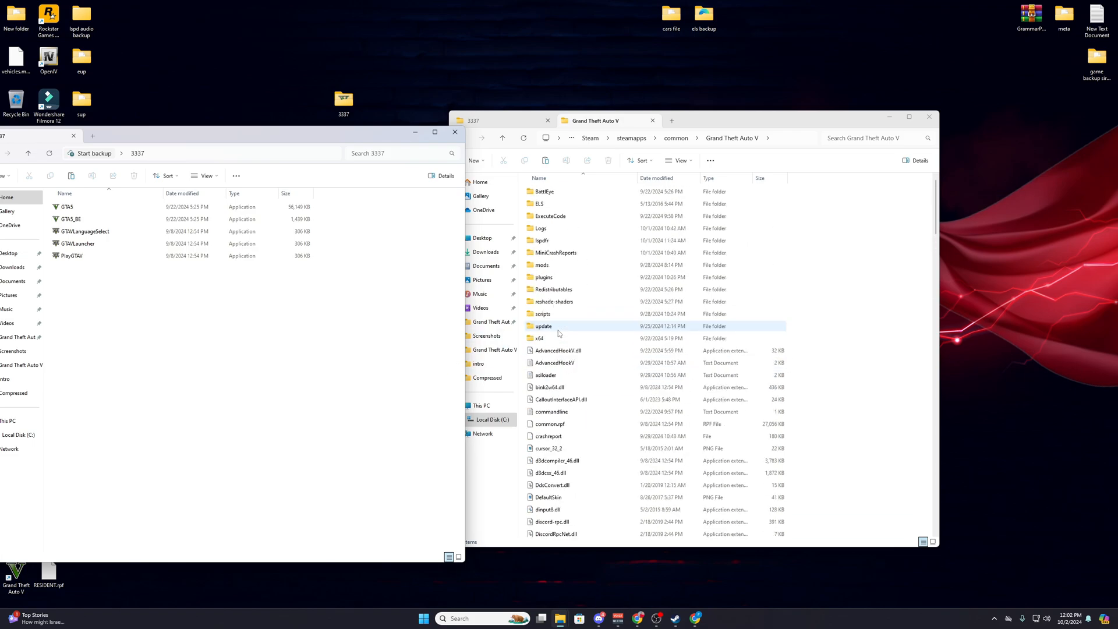
scroll(down, 3)
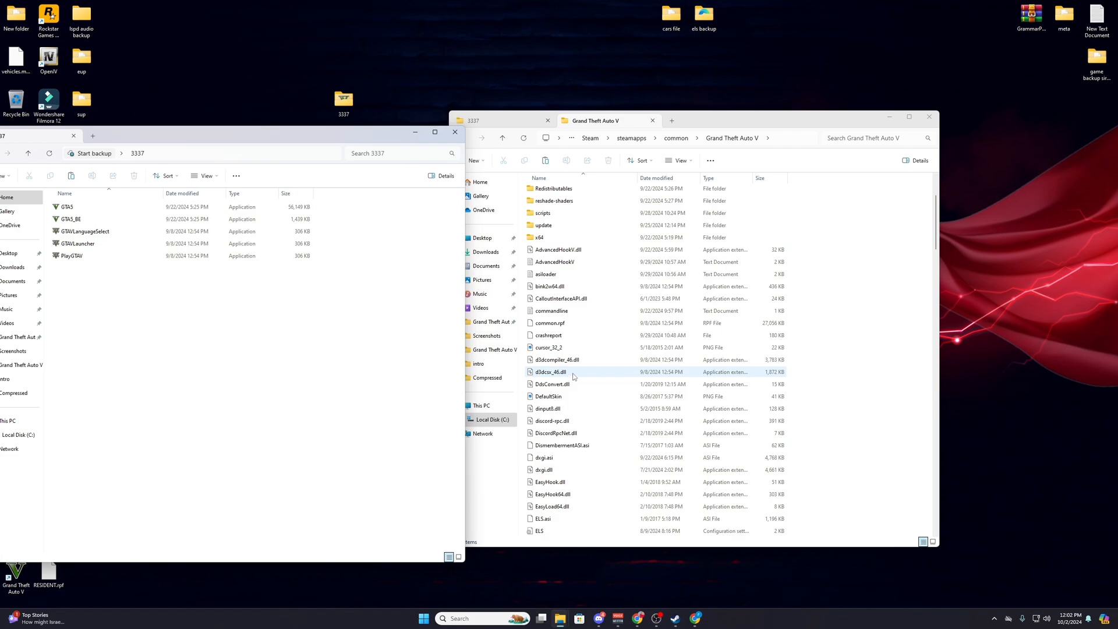
scroll(down, 3)
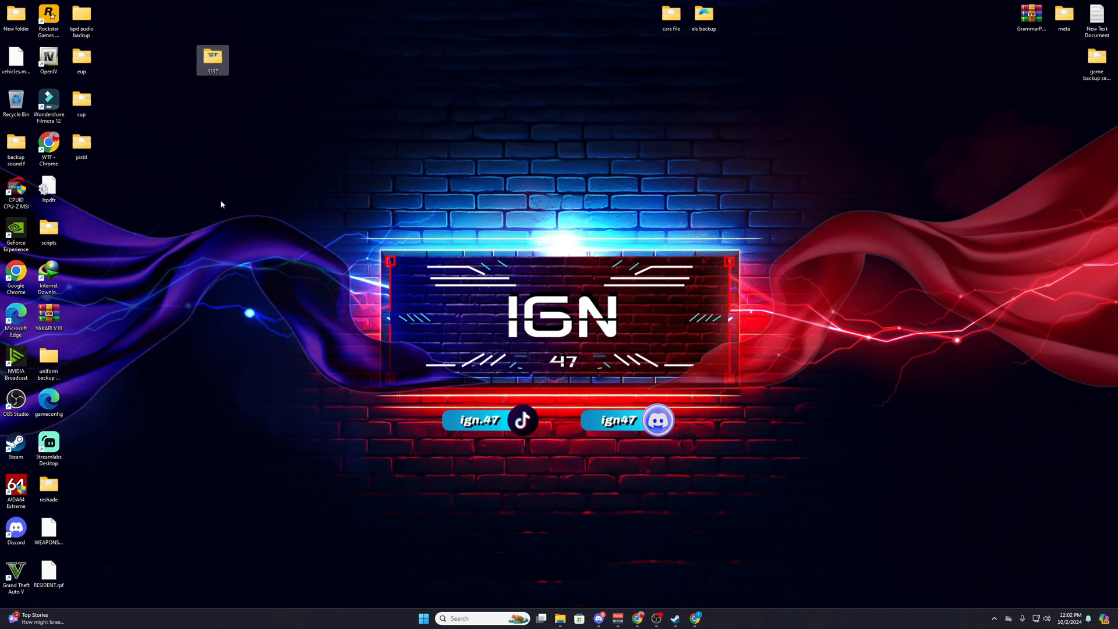
click(382, 107)
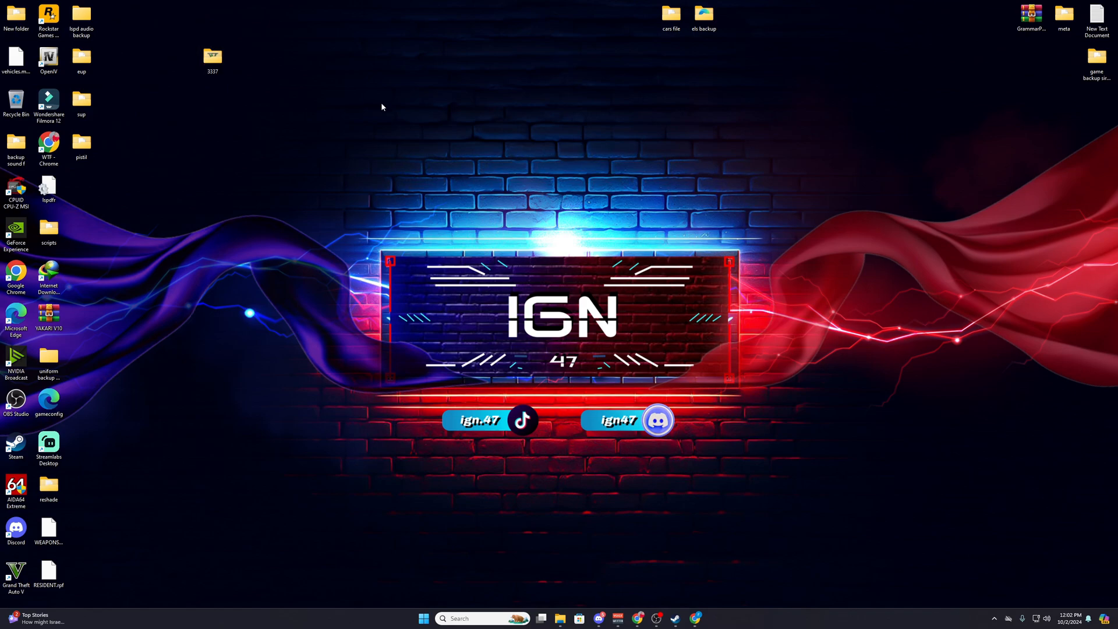
mouse_move(570, 527)
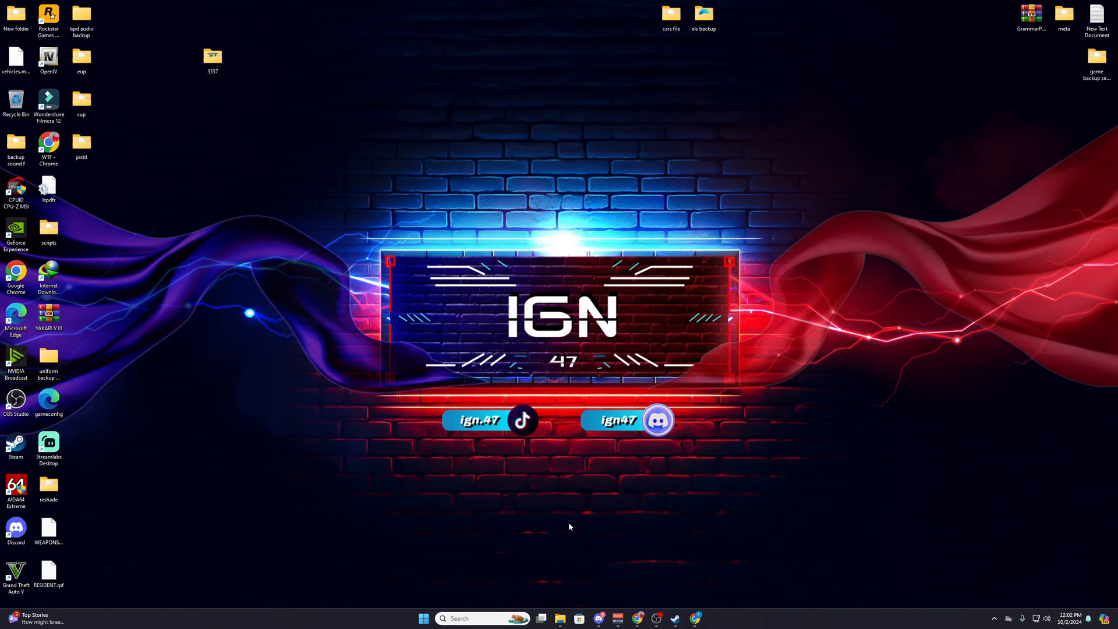
mouse_move(244, 329)
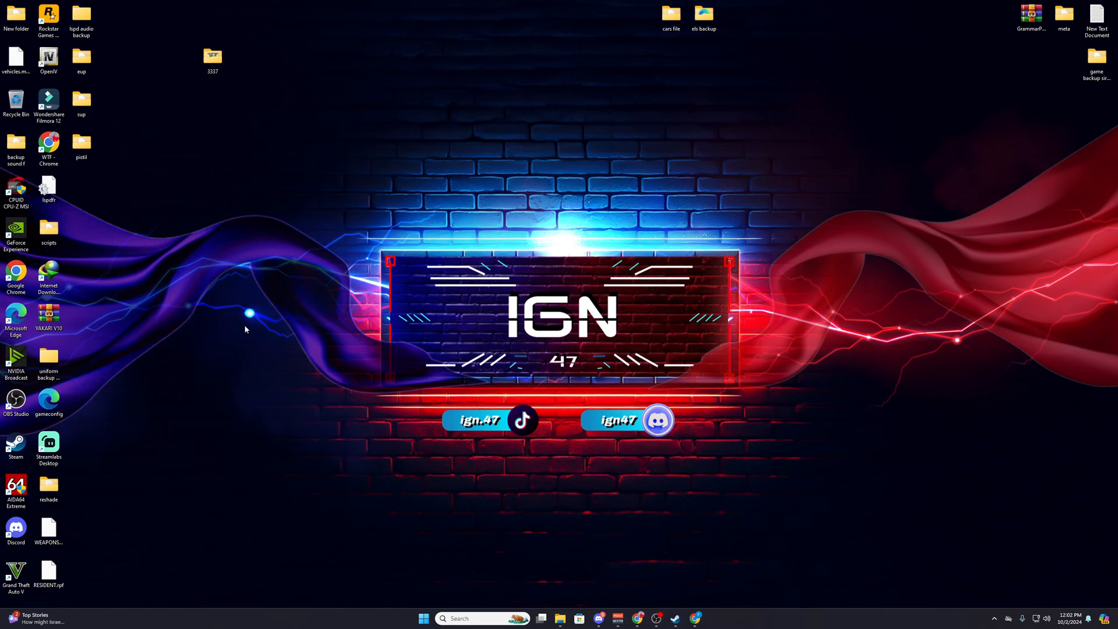